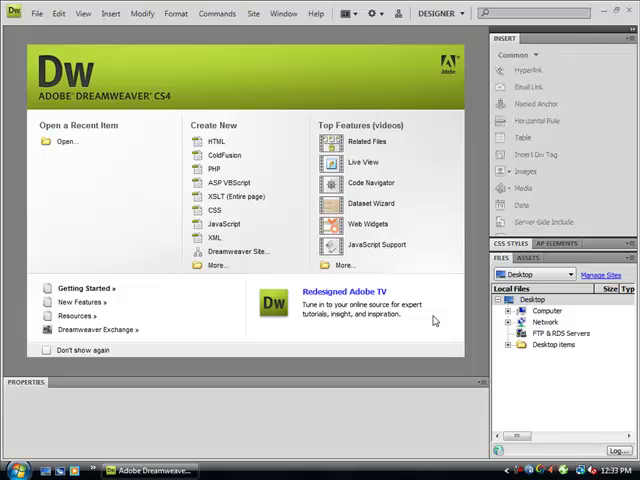
mouse_move(452, 308)
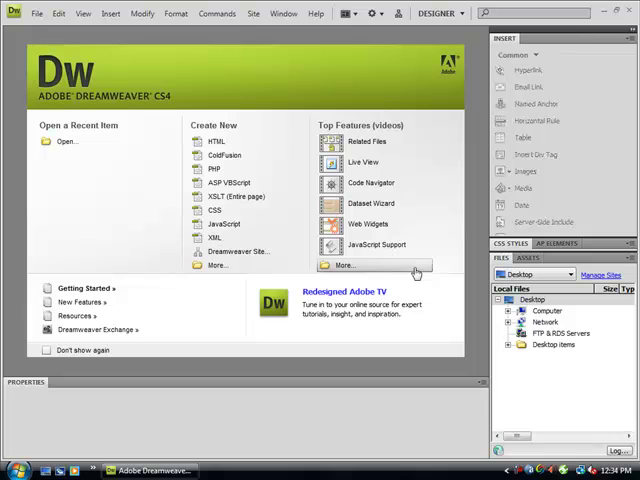
mouse_move(388, 244)
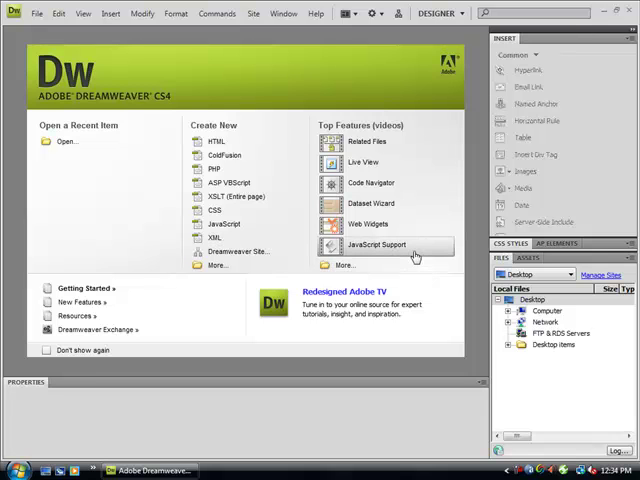
mouse_move(308, 132)
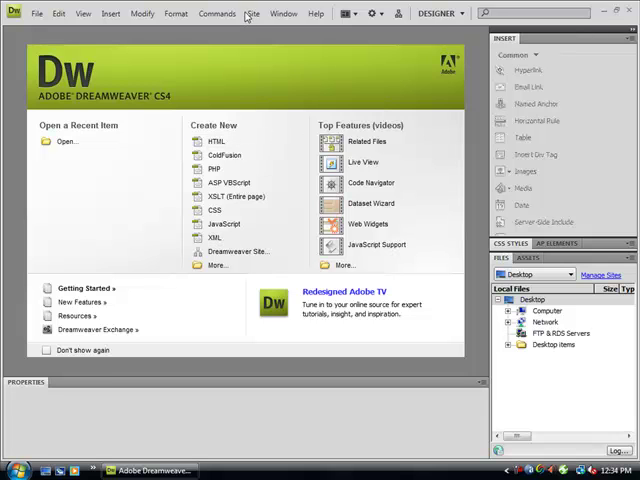
Step: Start a new site definition and name the site 'Clara'
left_click(252, 12)
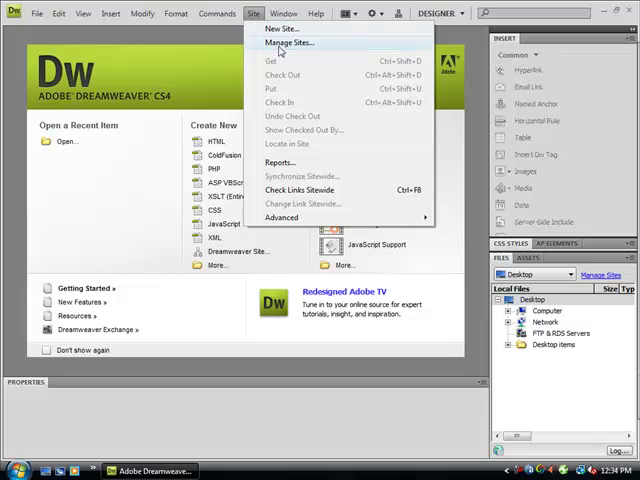
mouse_move(284, 28)
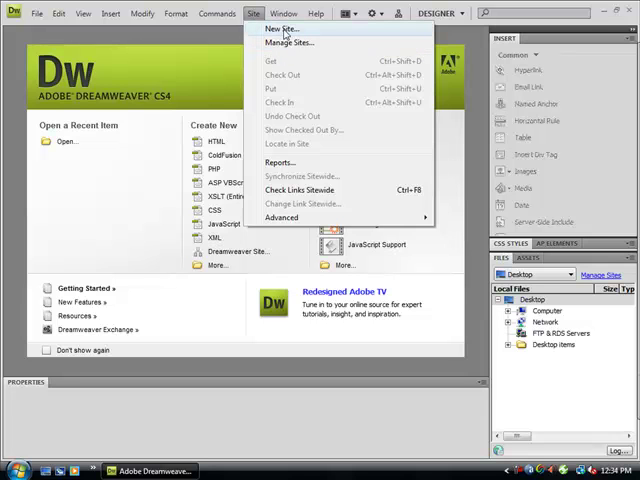
mouse_move(290, 44)
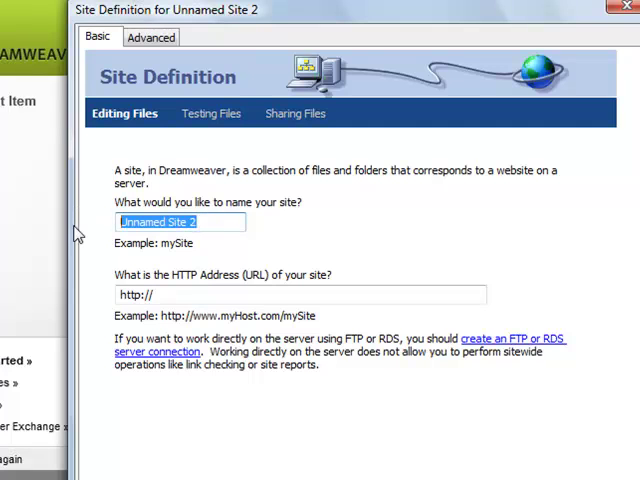
type("Clara")
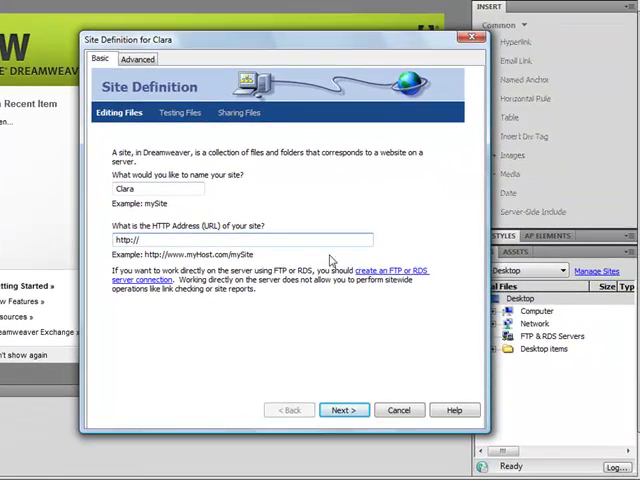
mouse_move(336, 262)
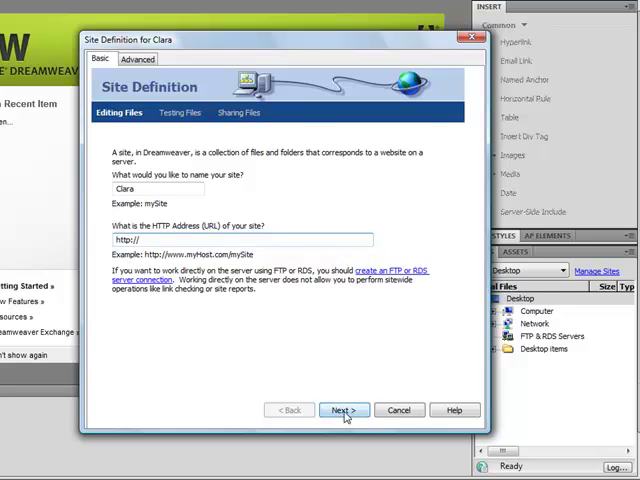
Step: Keep no server technology, confirm the local Documents Clara folder, and reach the remote-connection step
left_click(344, 410)
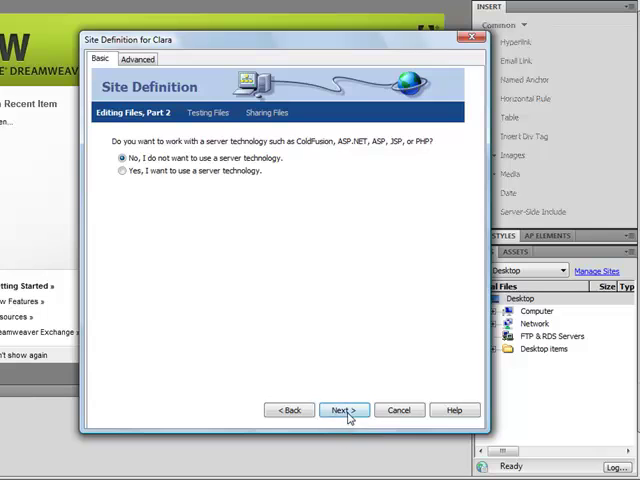
left_click(344, 410)
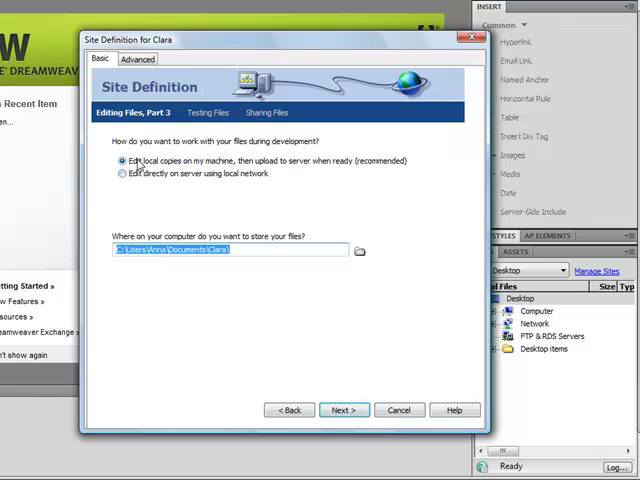
mouse_move(256, 266)
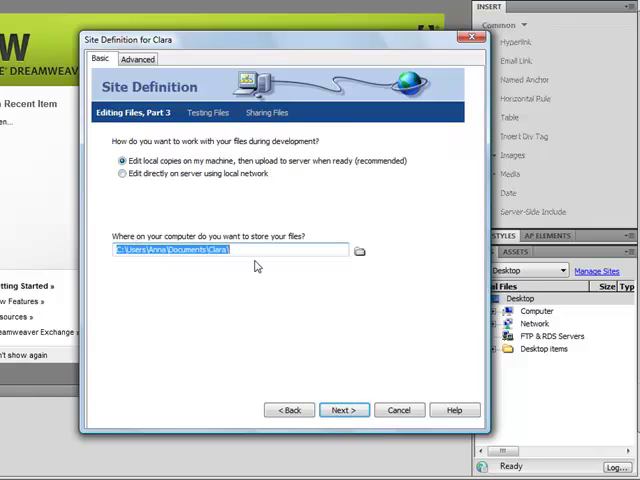
double_click(218, 250)
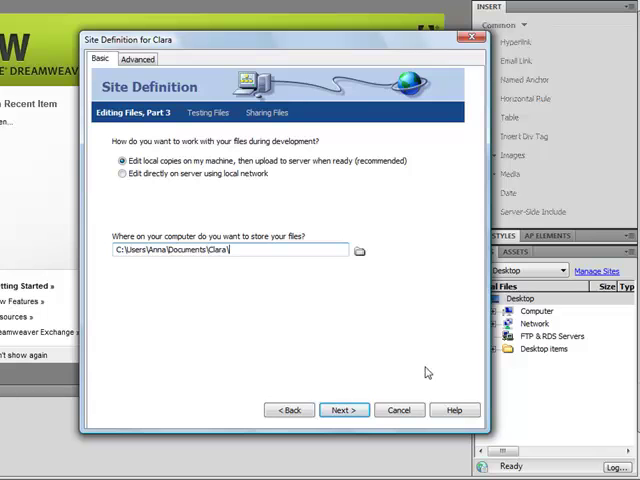
left_click(344, 410)
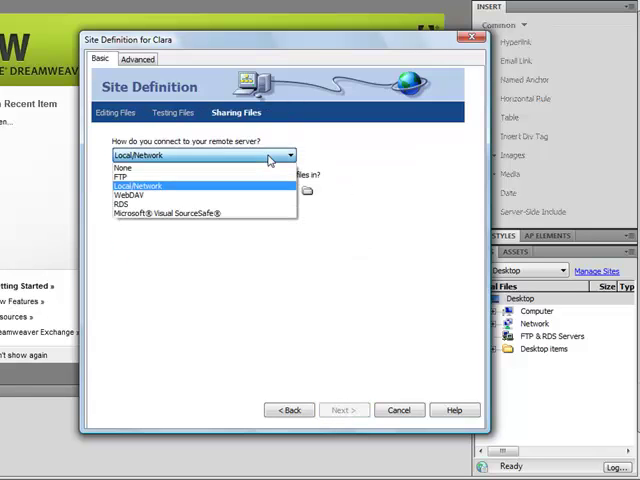
Step: Set the remote connection to FTP with host, login and a saved password
left_click(120, 178)
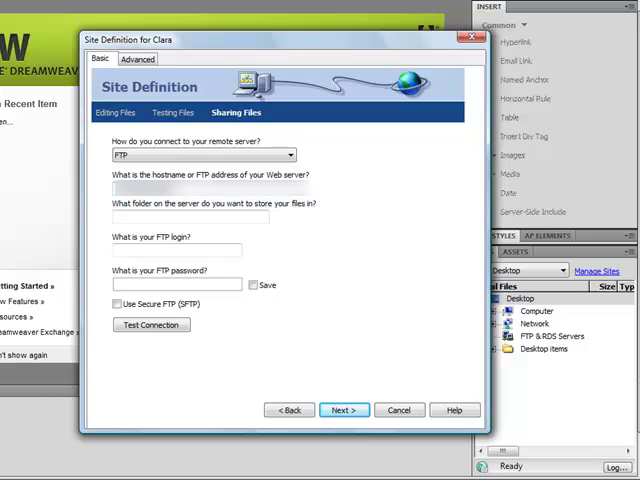
left_click(190, 216)
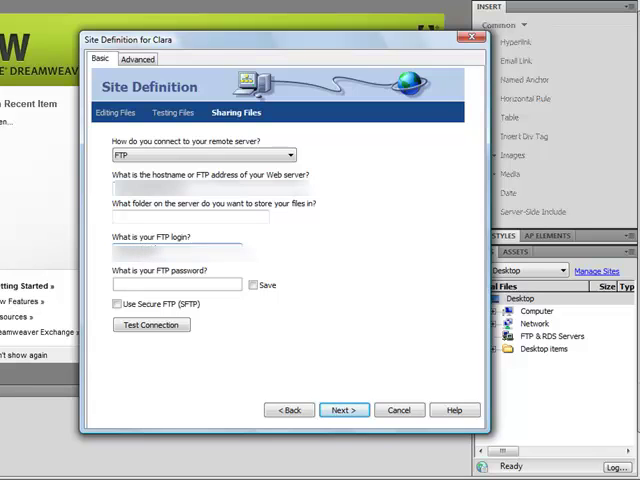
type("••")
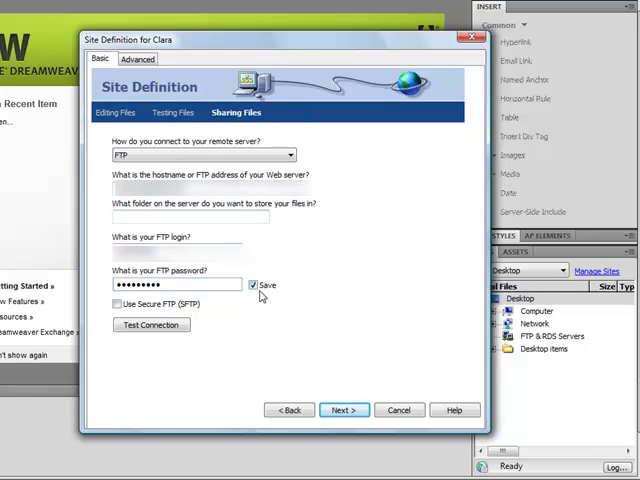
mouse_move(280, 304)
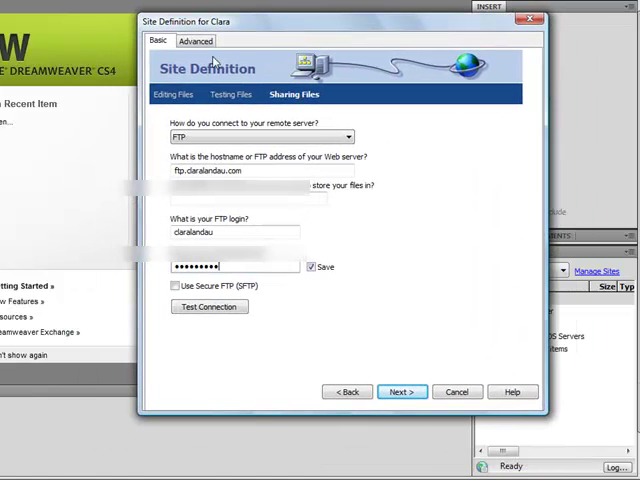
mouse_move(148, 276)
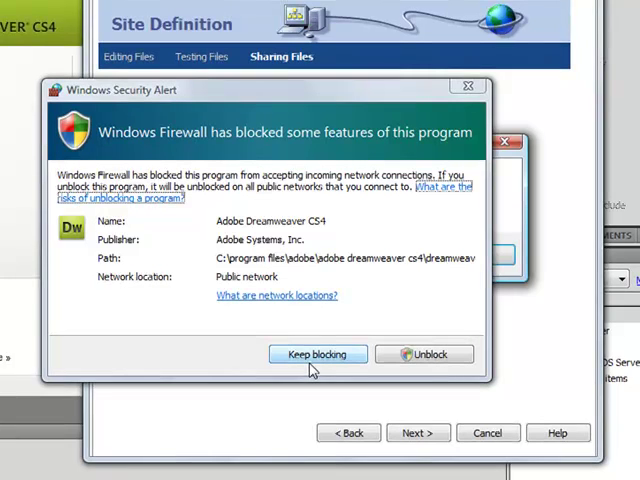
mouse_move(198, 296)
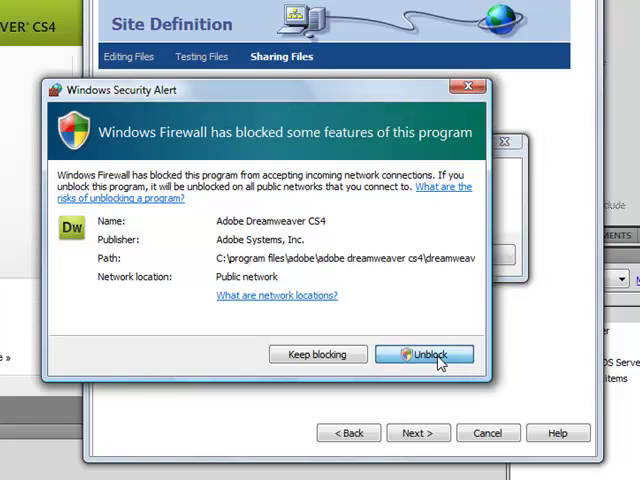
Step: Unblock Dreamweaver in Windows Firewall and acknowledge the successful connection test
left_click(424, 354)
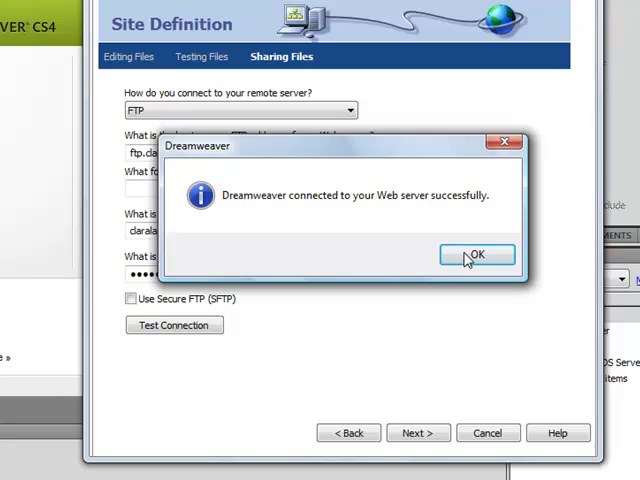
left_click(476, 256)
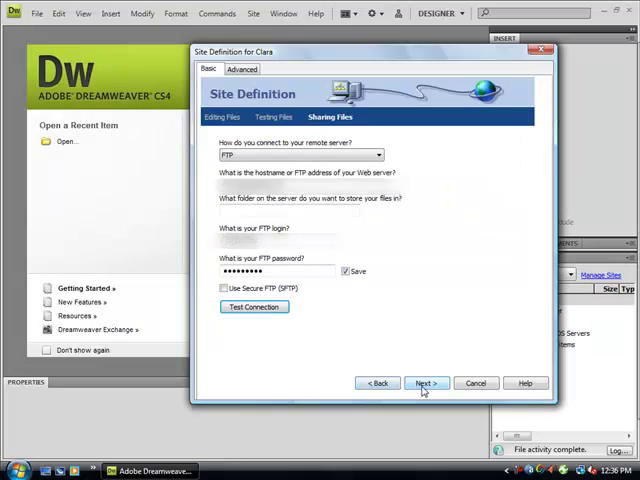
Step: Leave check-in/out disabled, review the summary and finish the Clara site definition
left_click(426, 382)
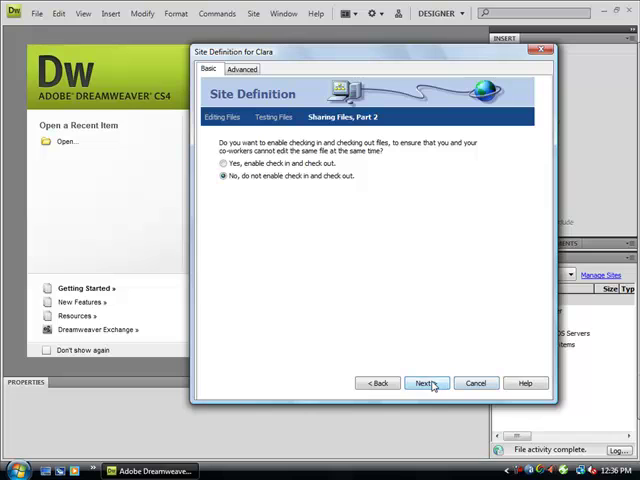
left_click(424, 384)
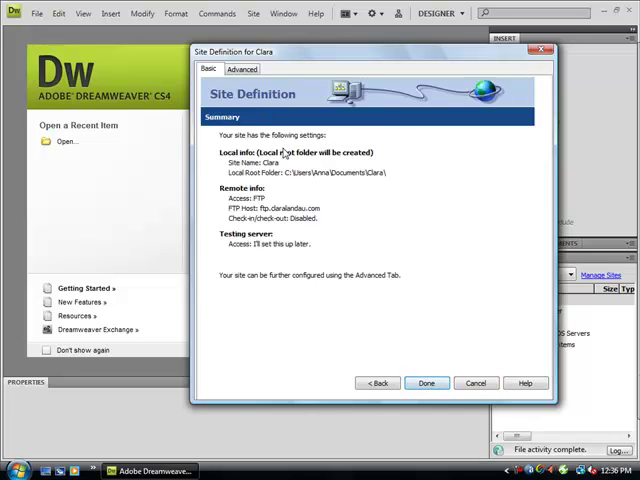
mouse_move(290, 252)
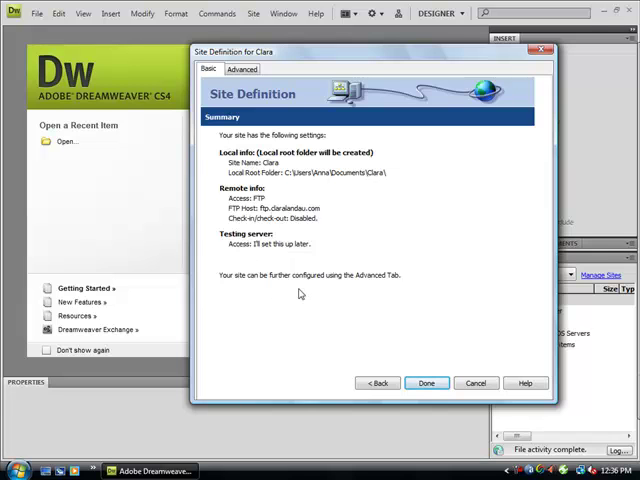
mouse_move(300, 292)
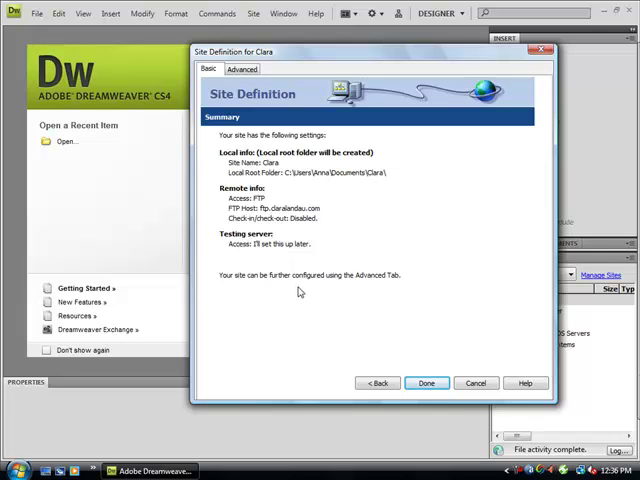
left_click(428, 384)
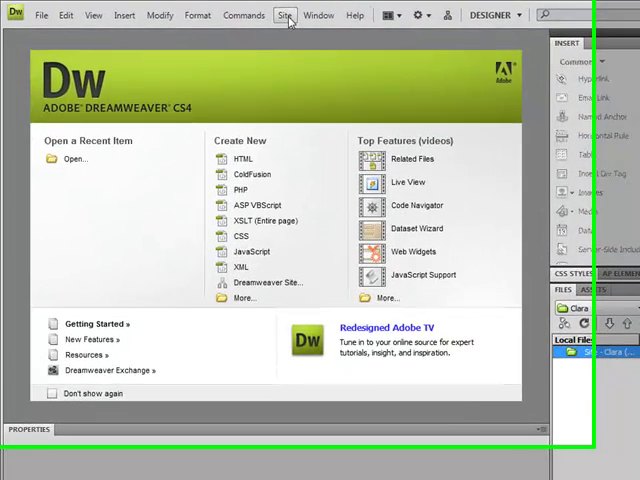
Step: Show Clara's remote server files in the Files panel alongside the local files
left_click(284, 16)
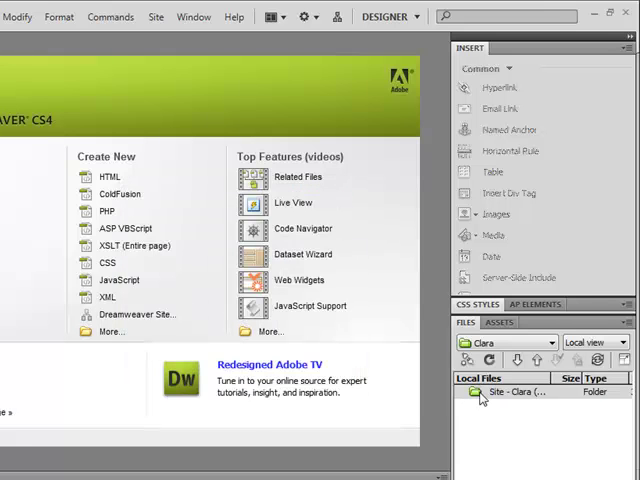
left_click(520, 392)
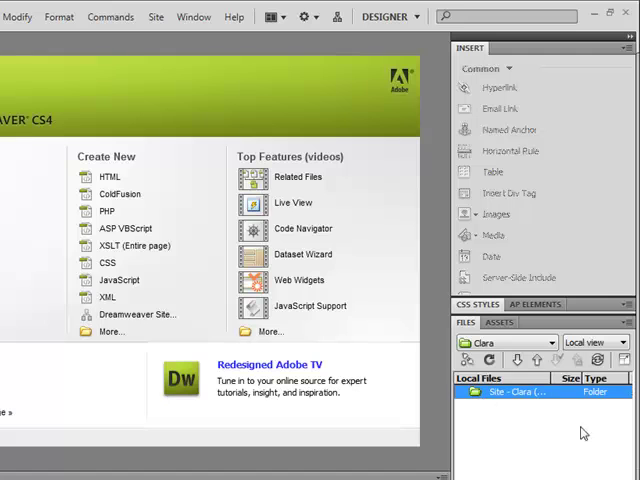
mouse_move(466, 360)
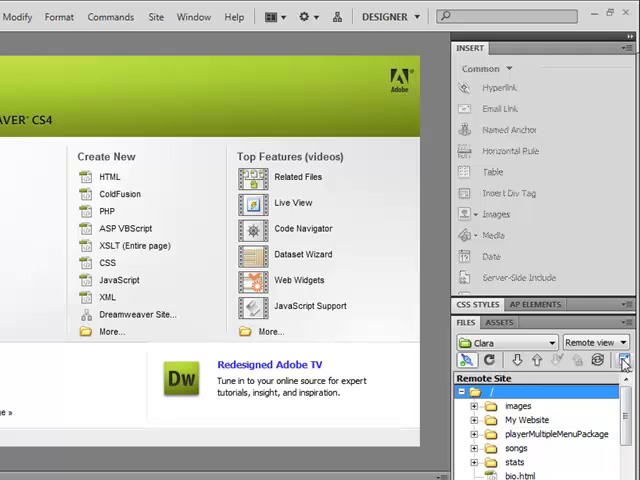
left_click(624, 360)
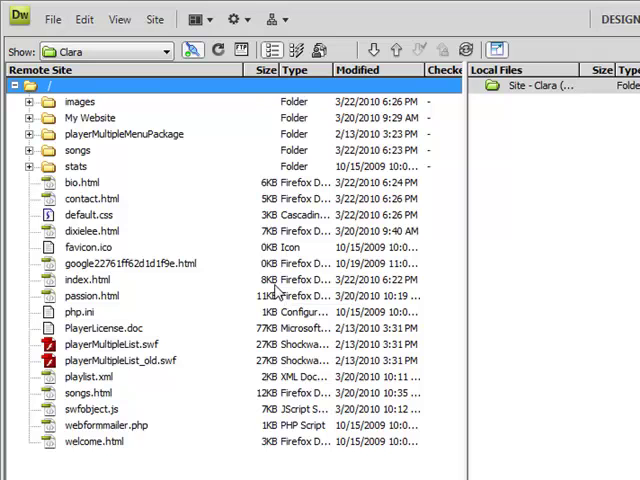
mouse_move(372, 50)
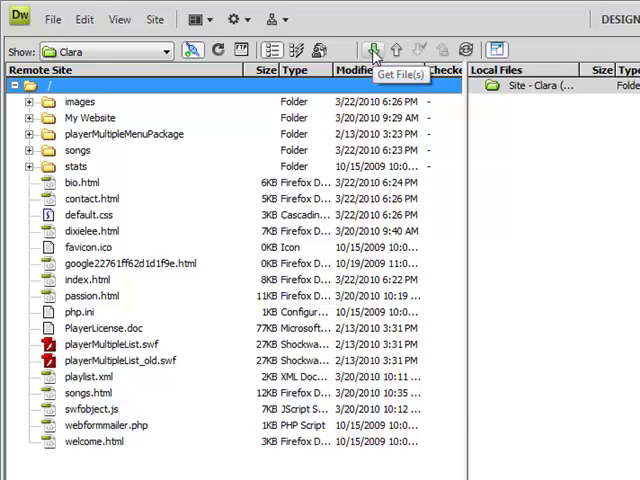
Step: Get the entire remote site into Clara's local folder
left_click(372, 48)
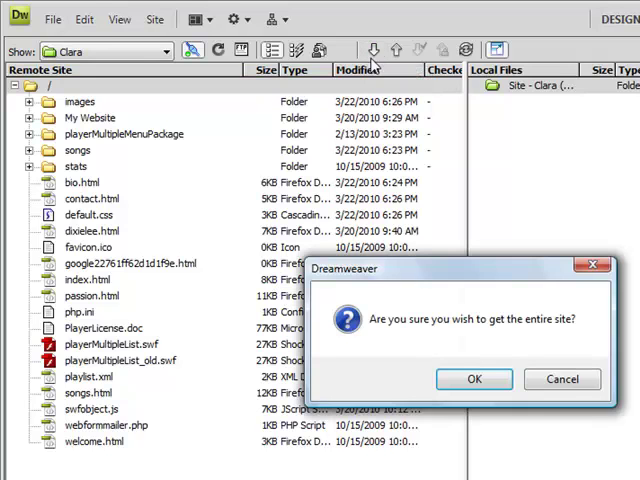
left_click(474, 380)
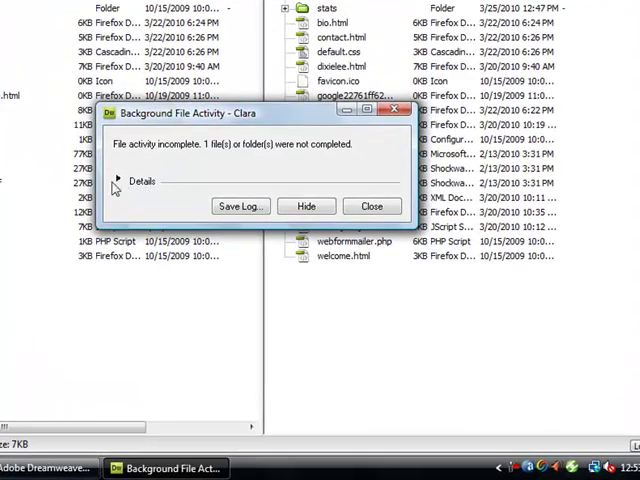
Step: Review the download log's failed file, then hide the Background File Activity window
left_click(116, 180)
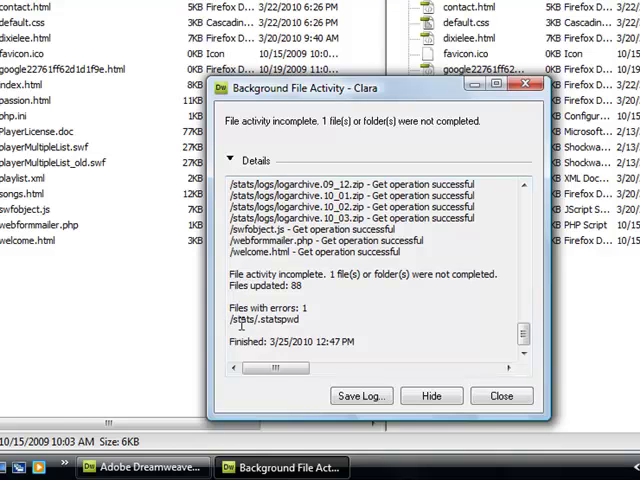
double_click(268, 320)
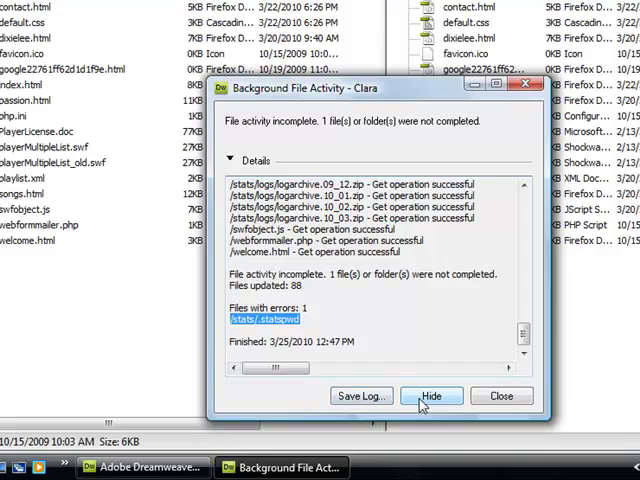
left_click(432, 396)
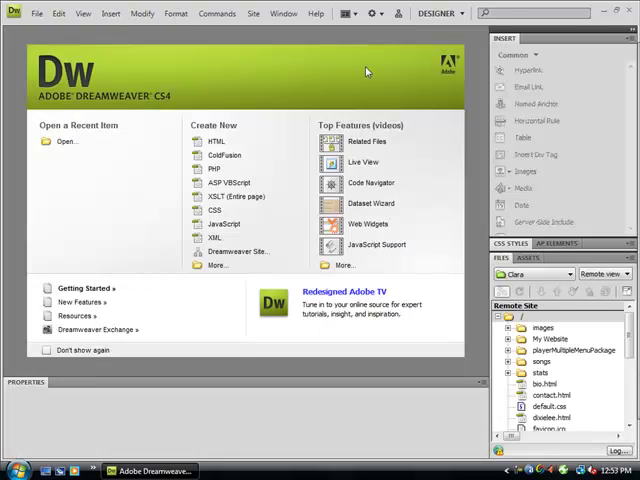
mouse_move(364, 162)
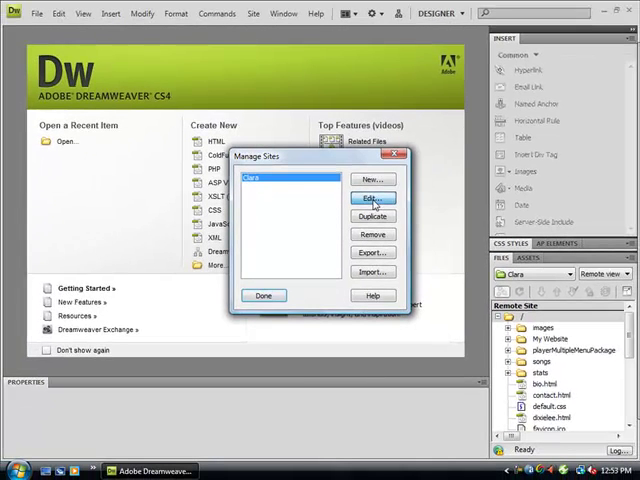
Step: Review Clara's Remote Info on the Advanced settings and accept them
left_click(372, 196)
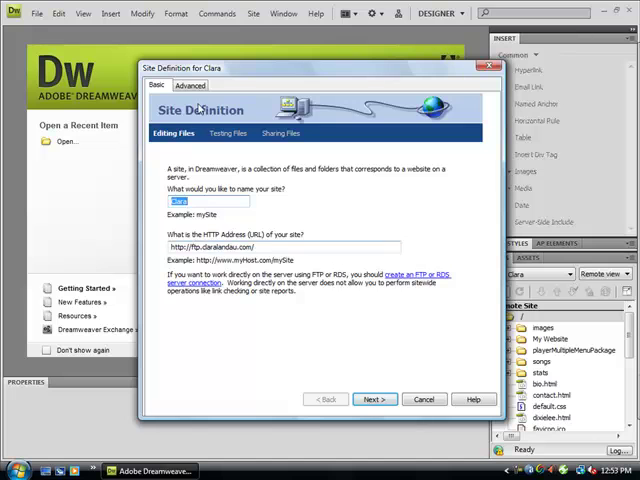
left_click(188, 84)
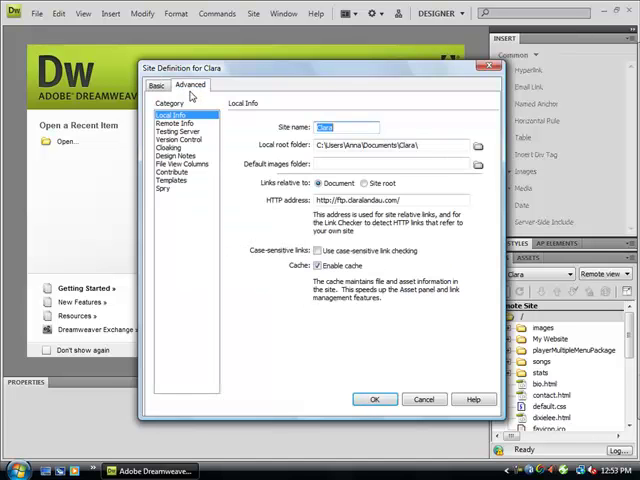
left_click(168, 122)
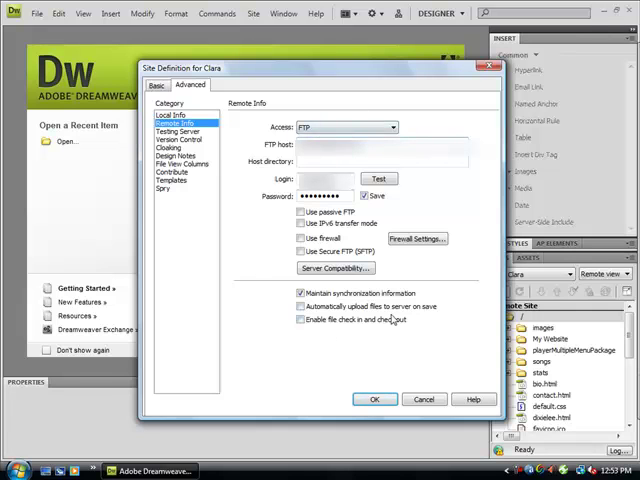
mouse_move(398, 320)
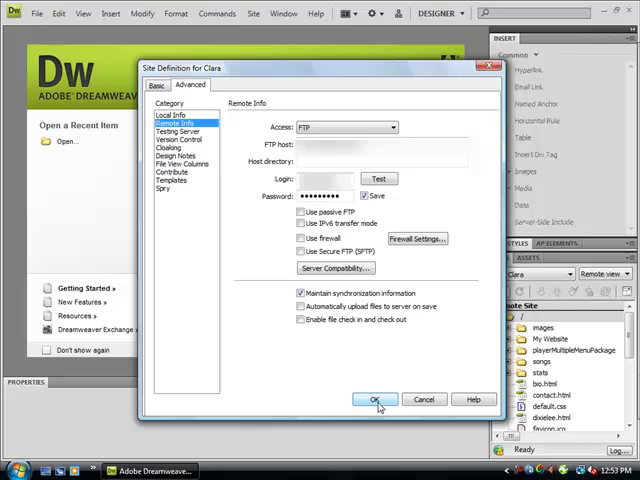
left_click(376, 400)
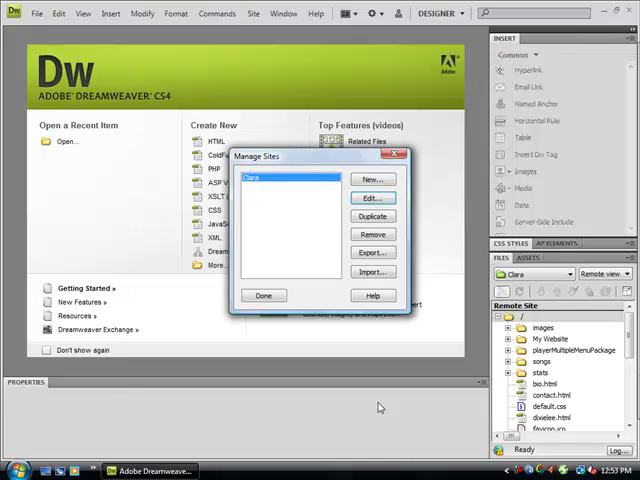
Step: Close Manage Sites and hide the completed file-activity window
left_click(264, 296)
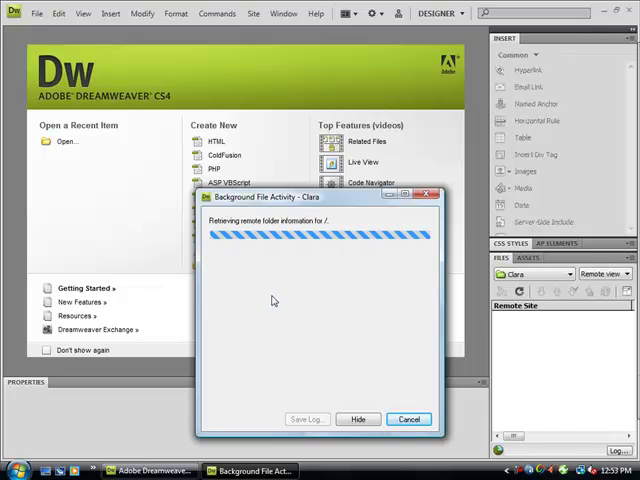
left_click(408, 420)
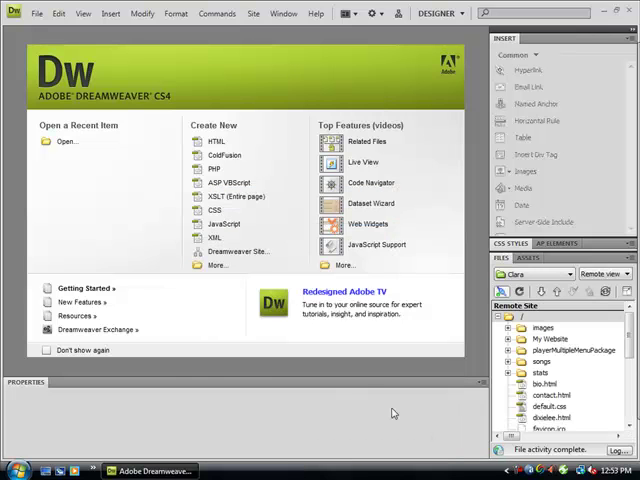